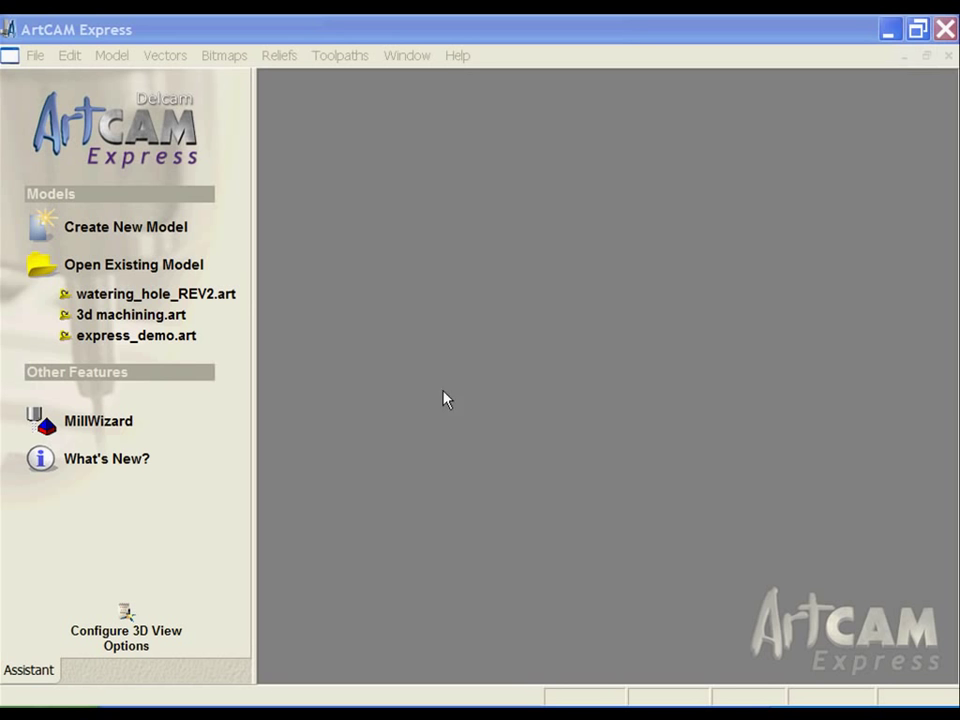
Open the File menu to browse the new-model options
click(34, 54)
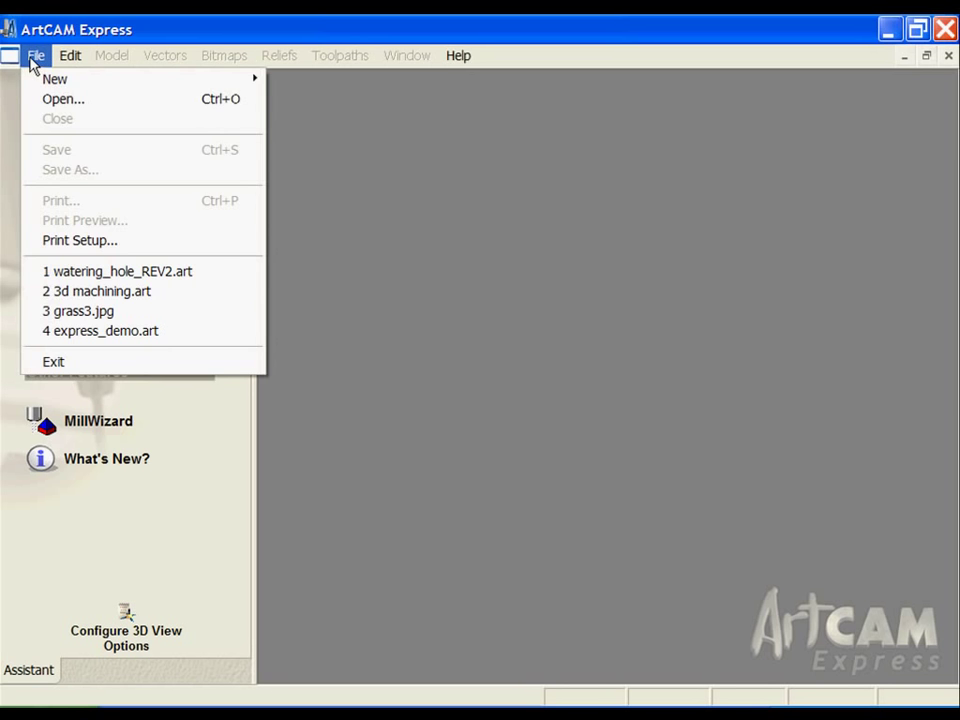
mouse_move(54, 79)
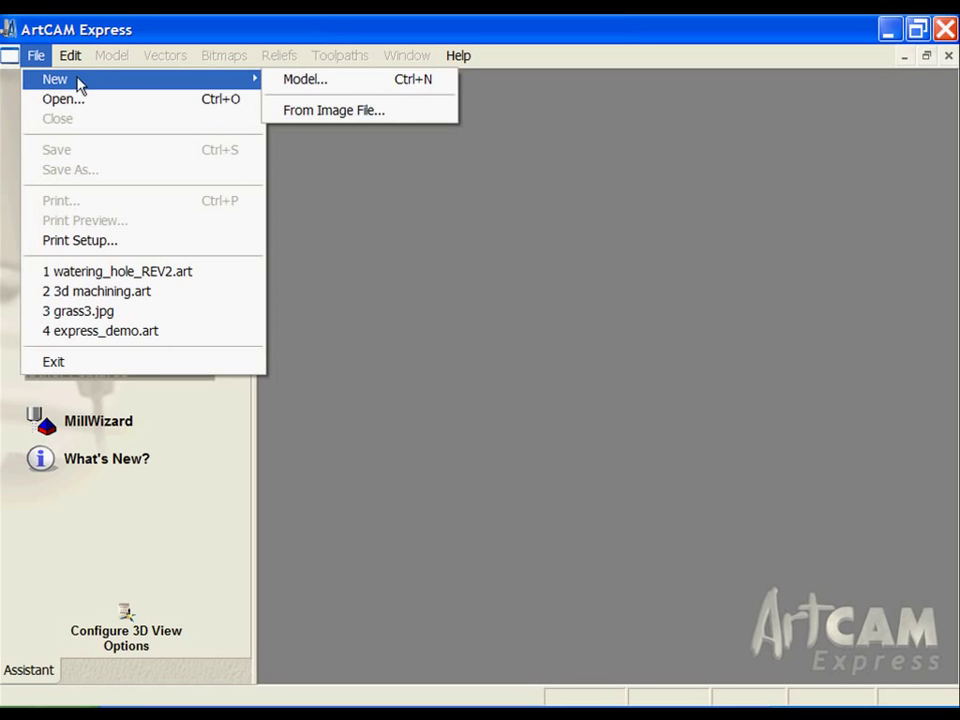
mouse_move(293, 79)
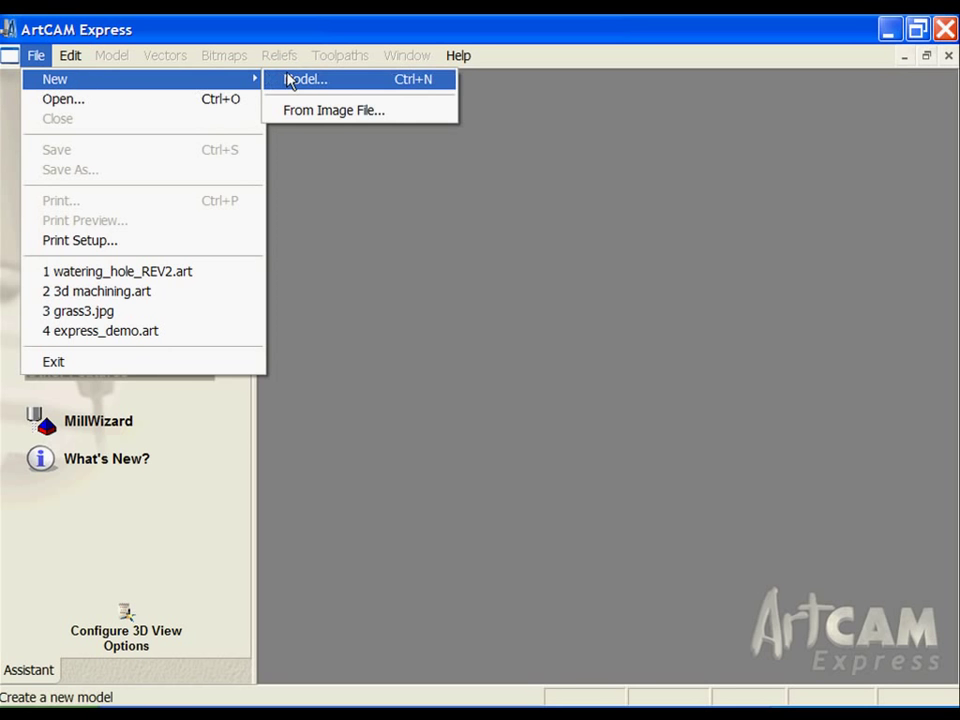
mouse_move(316, 110)
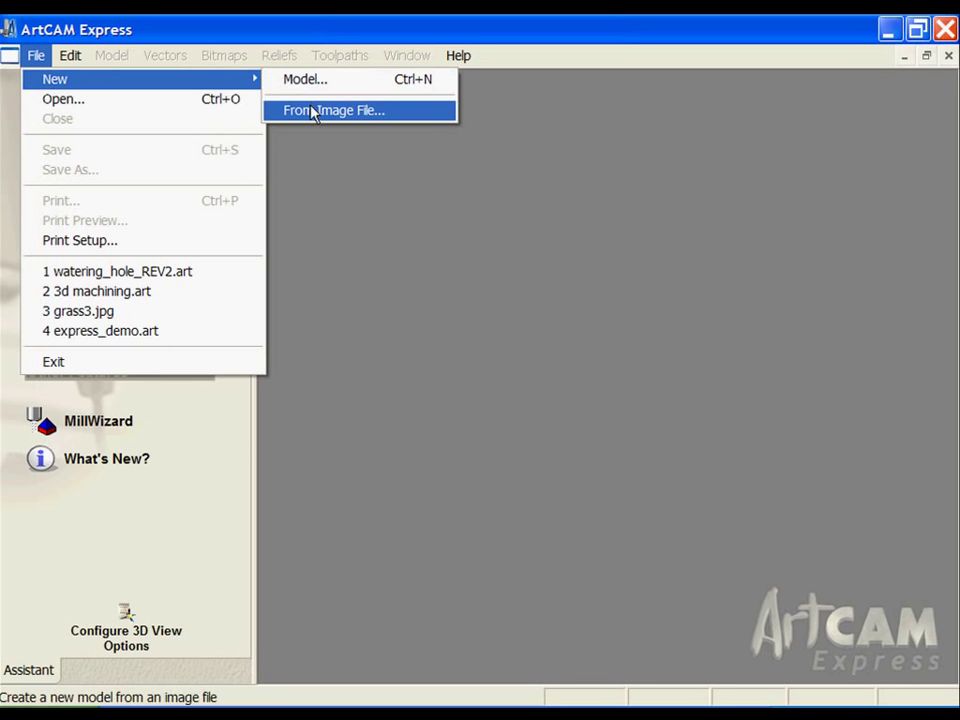
mouse_move(328, 118)
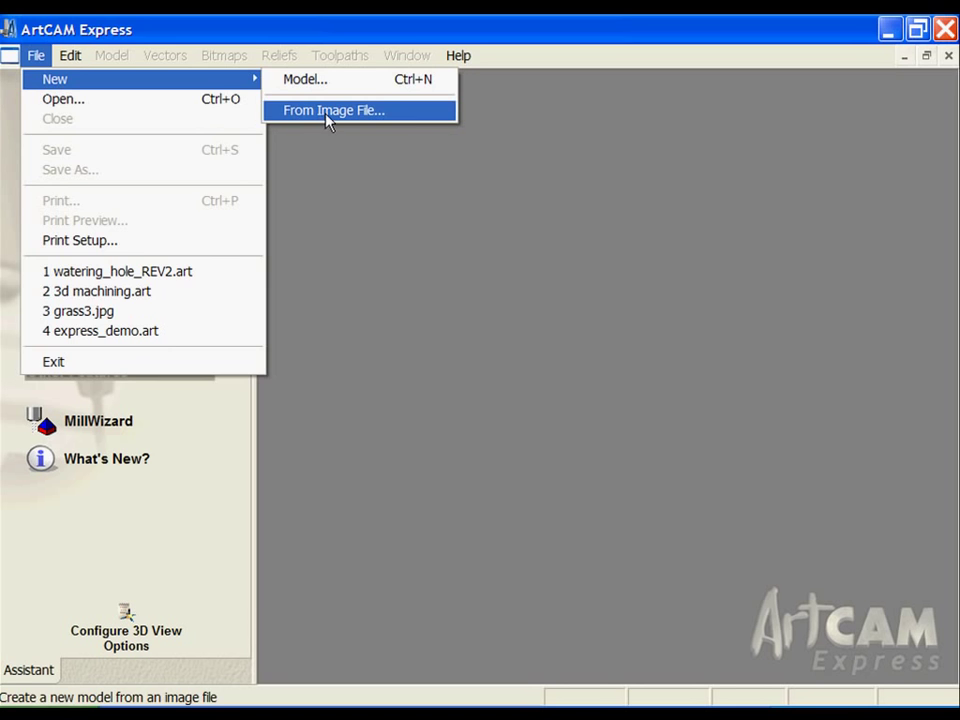
Start a model from an image and pick stone wall (cafe).bmp in Thumbnails view
click(335, 110)
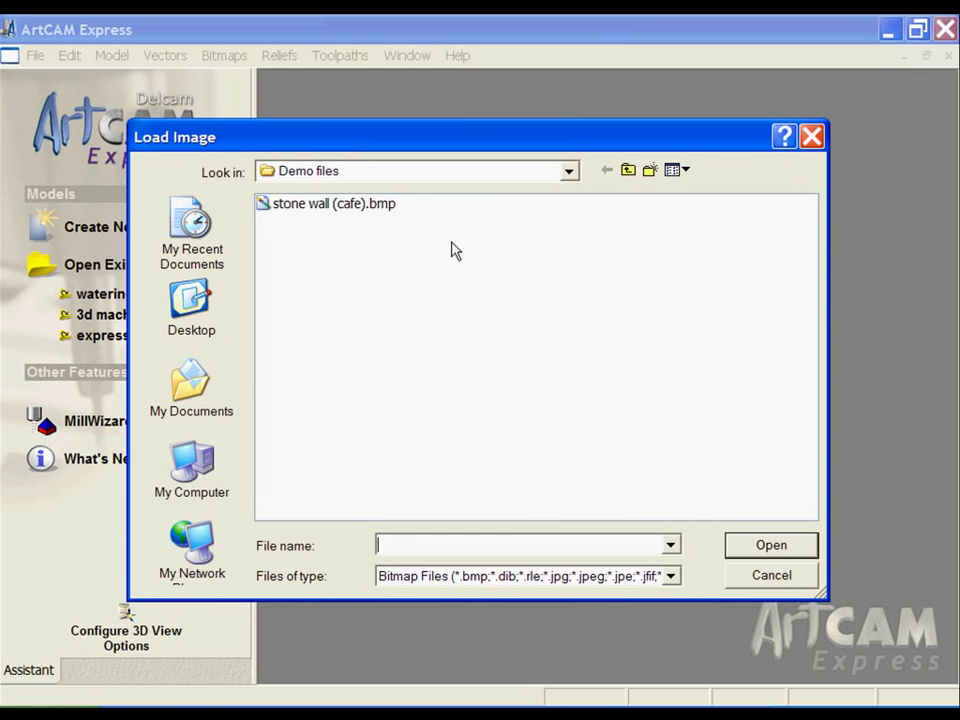
click(677, 575)
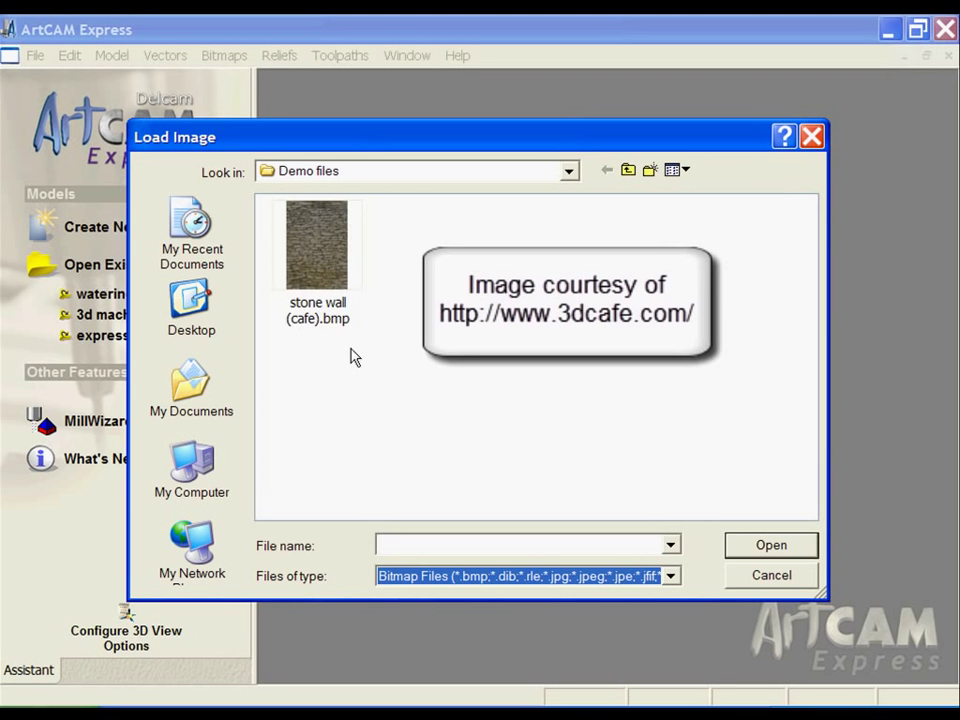
mouse_move(357, 351)
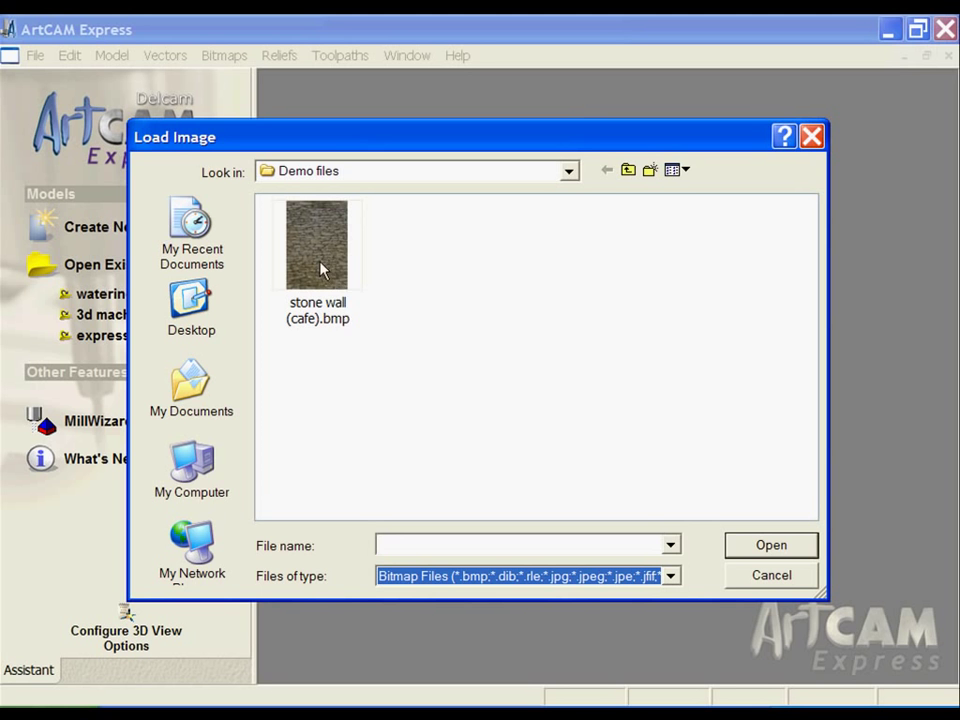
mouse_move(336, 266)
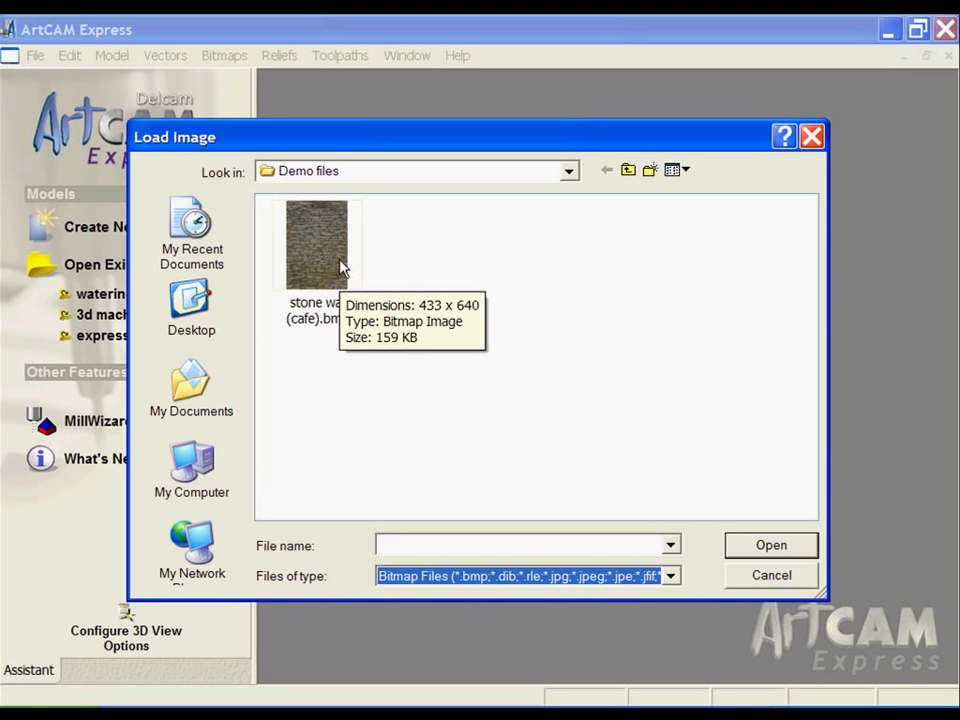
click(316, 243)
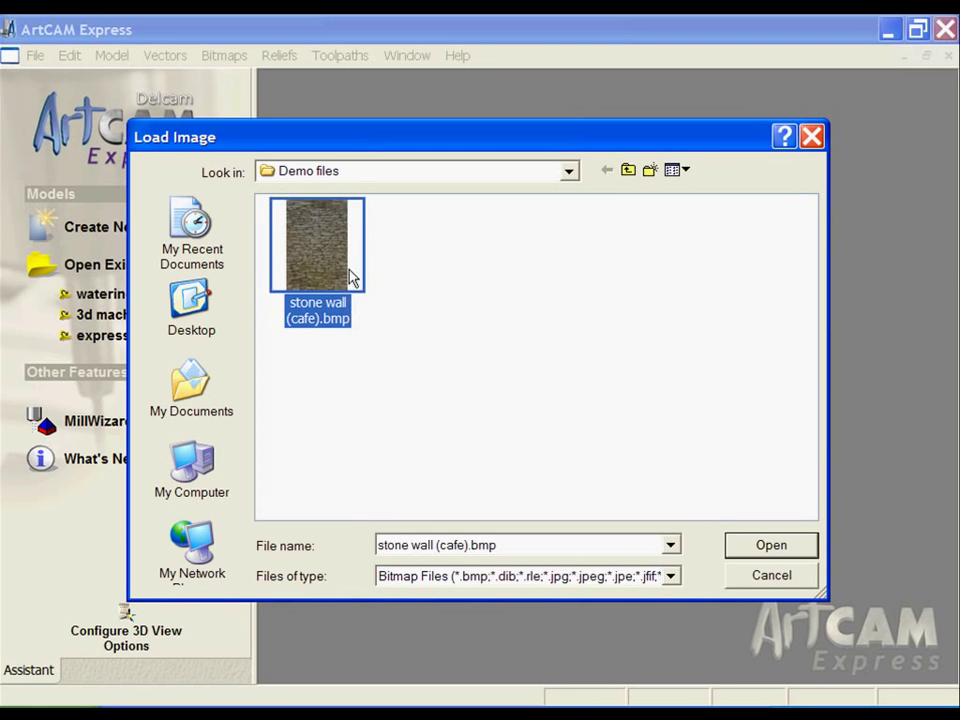
Open the image and size the model by image: width 12 in, Z 0.1 in
click(771, 545)
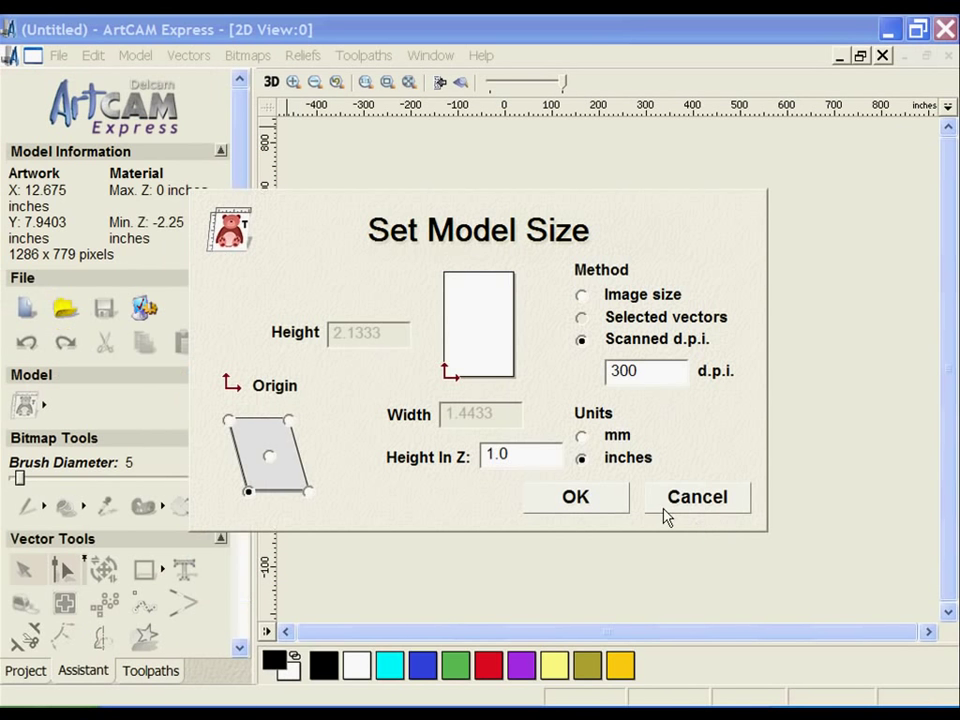
click(583, 294)
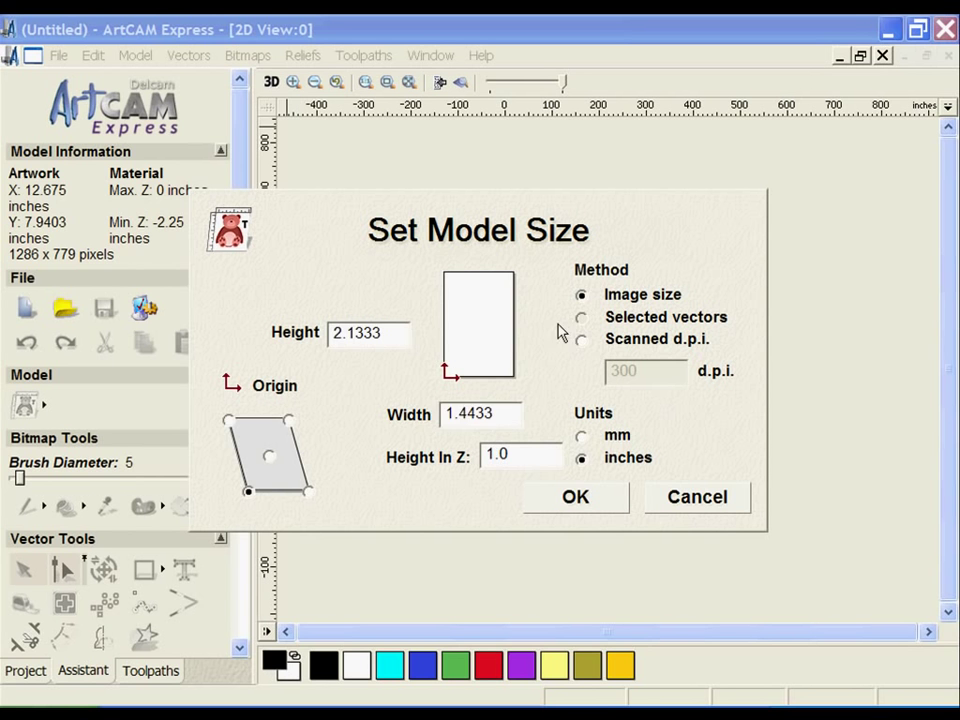
text(12.0)
text(0.1)
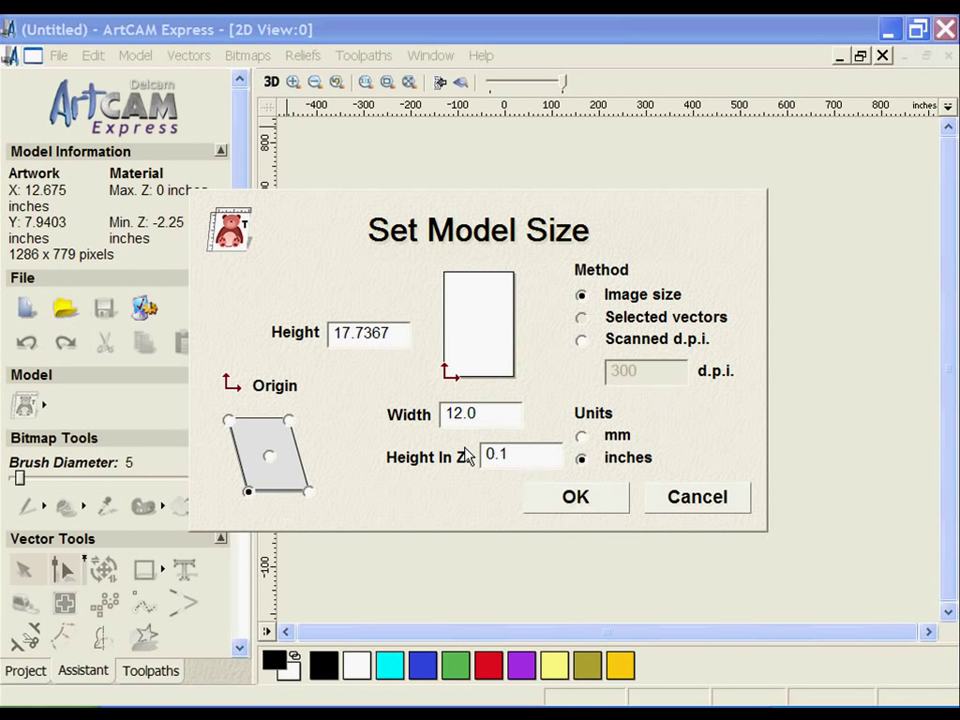
mouse_move(585, 505)
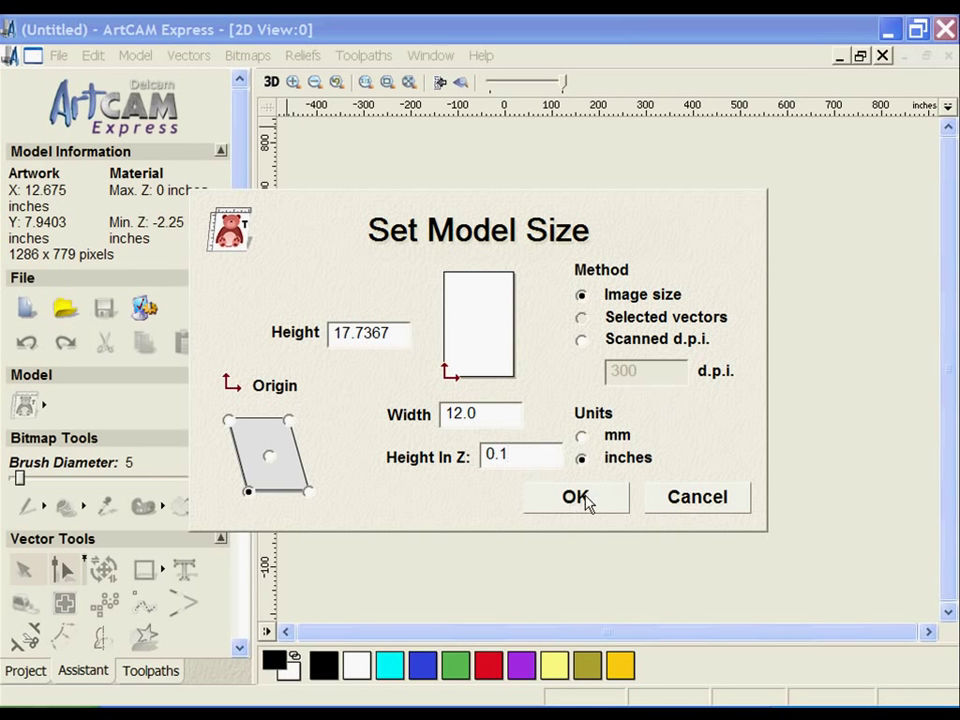
click(575, 497)
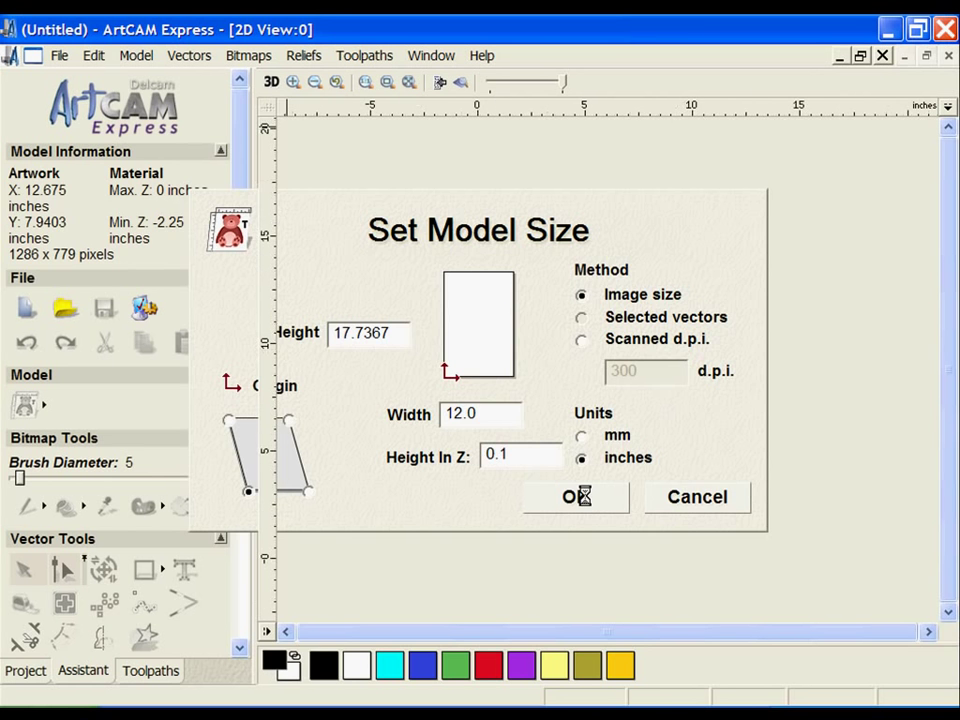
Switch to the 3D view and orbit the yellow stone wall relief upright
click(575, 497)
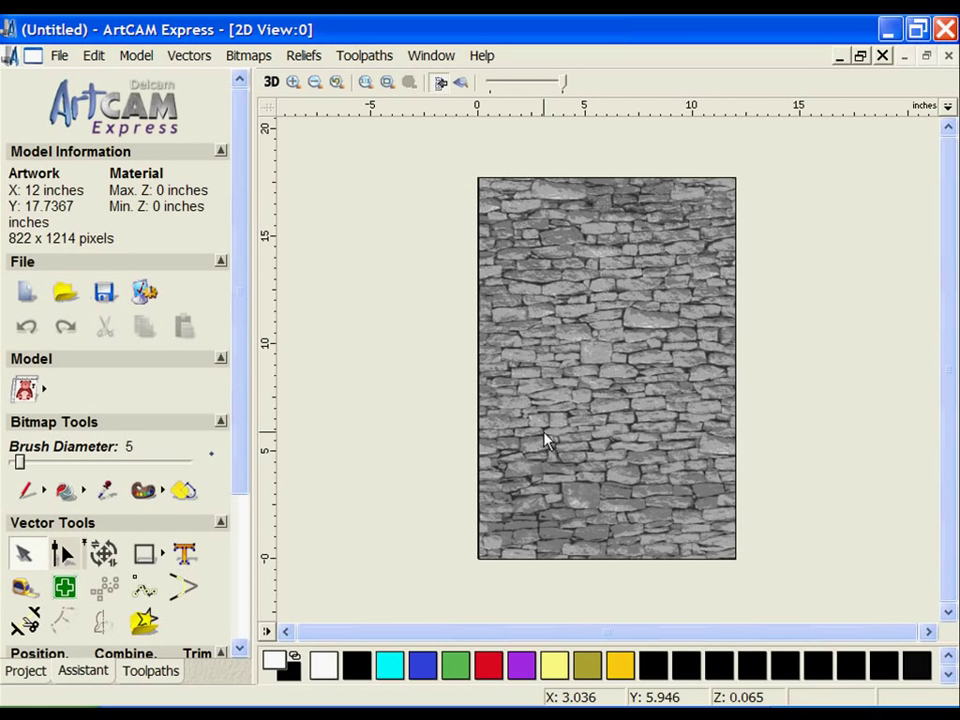
click(269, 83)
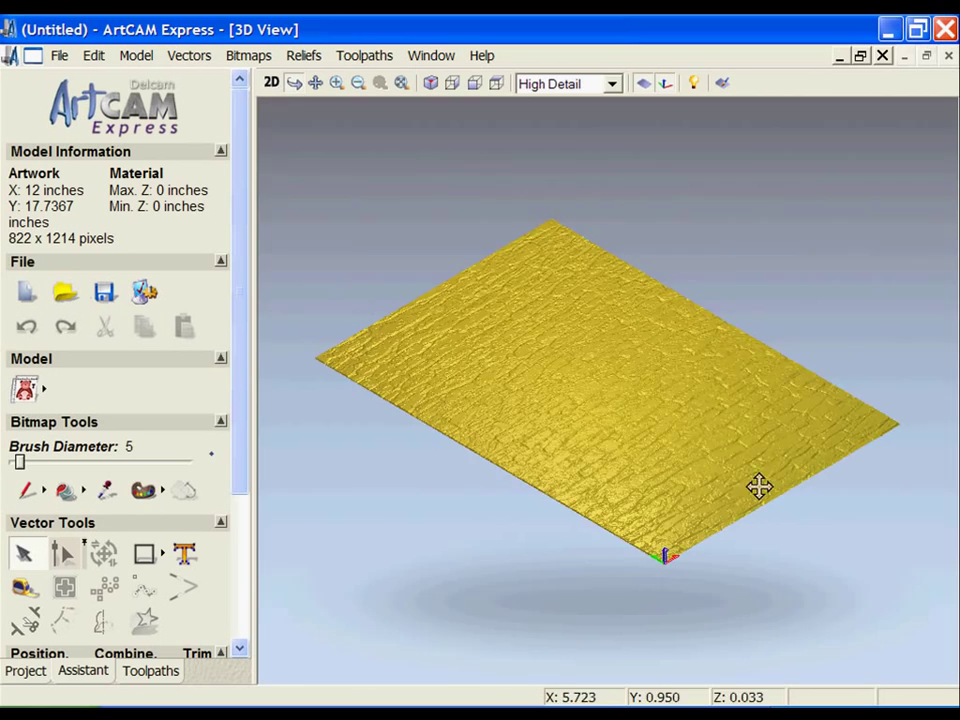
drag(760, 487, 575, 367)
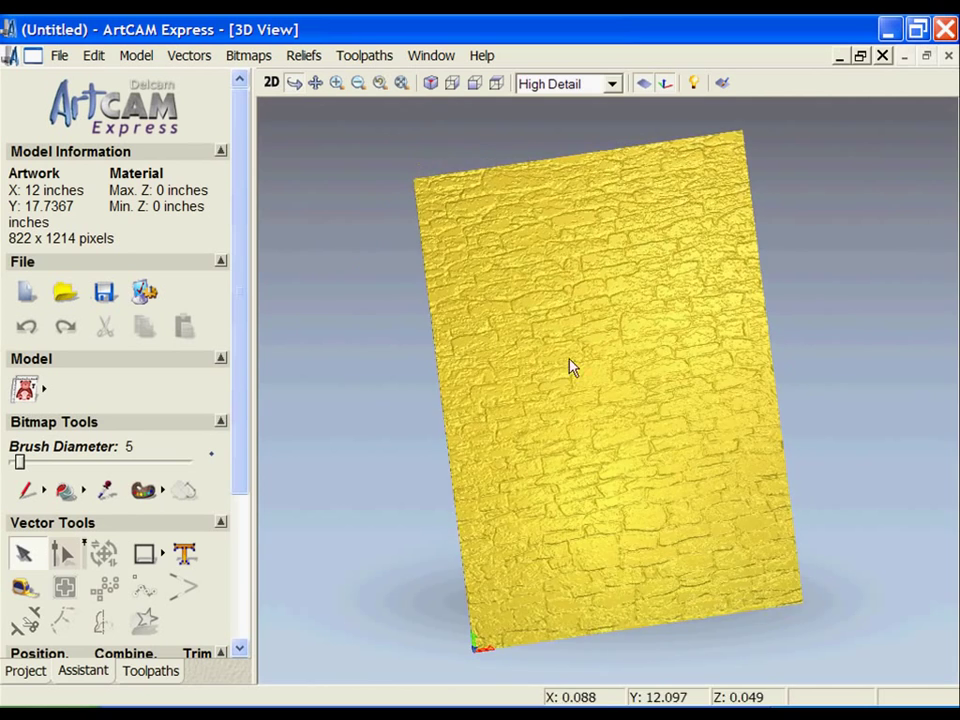
drag(570, 367, 603, 464)
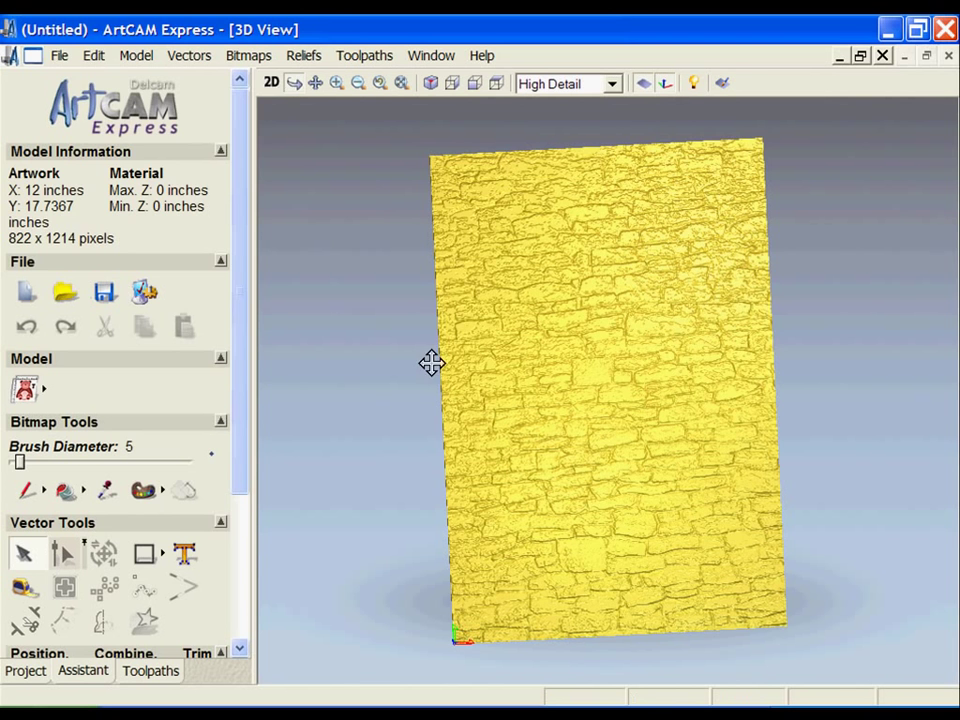
click(63, 55)
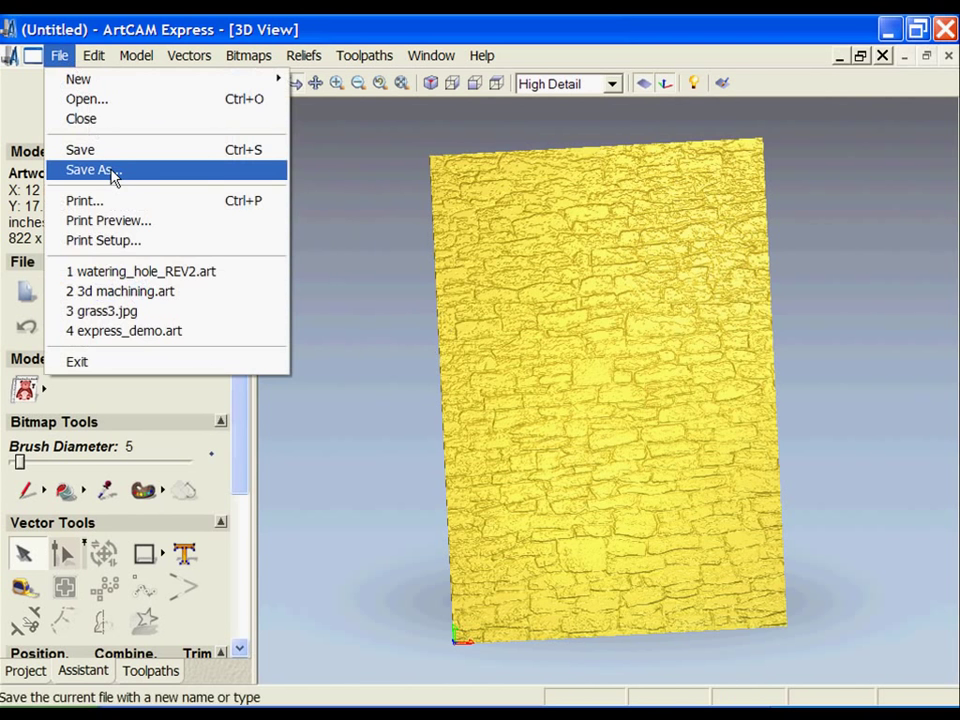
click(90, 169)
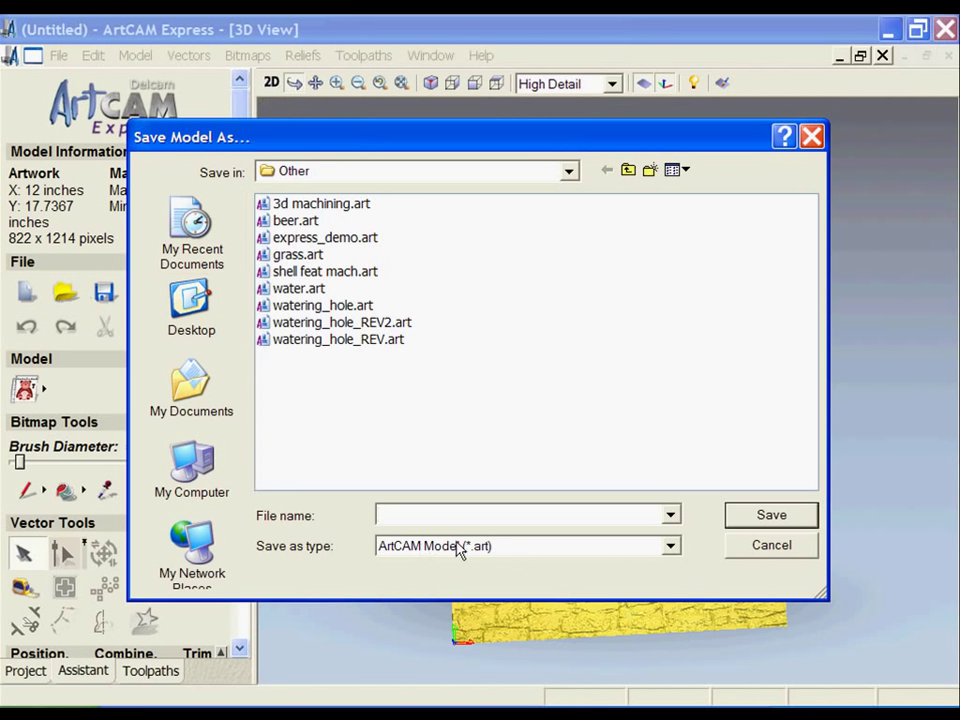
click(520, 546)
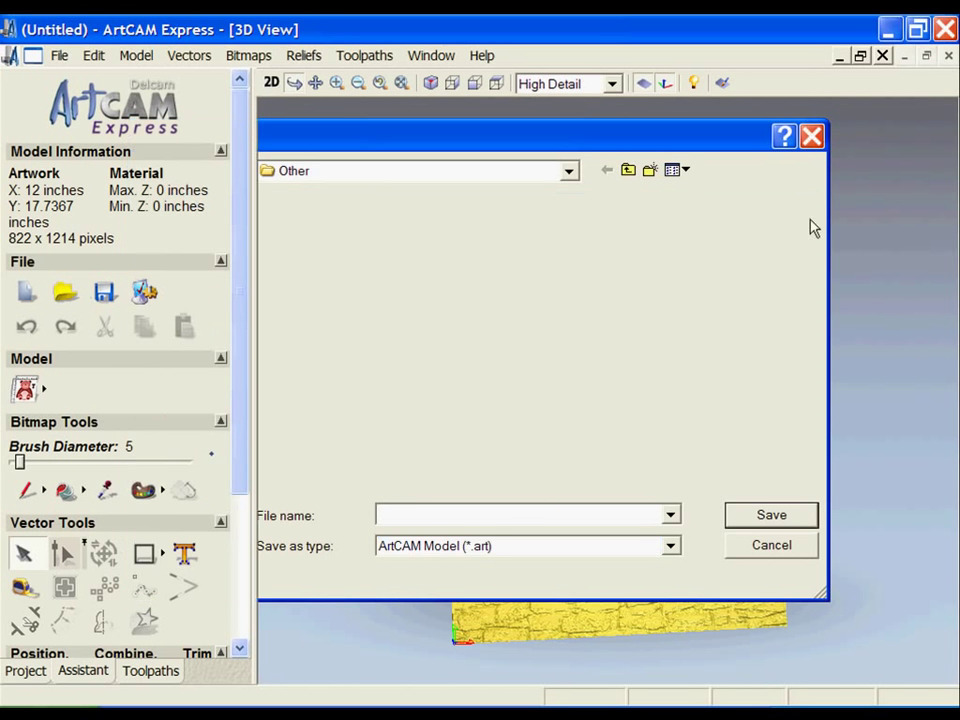
click(771, 545)
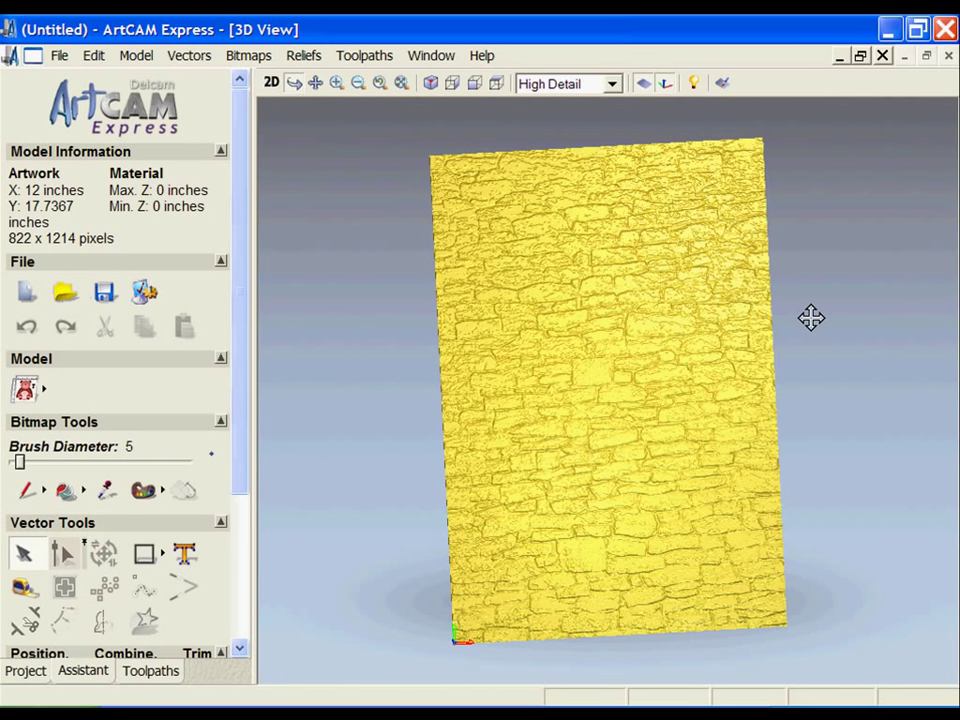